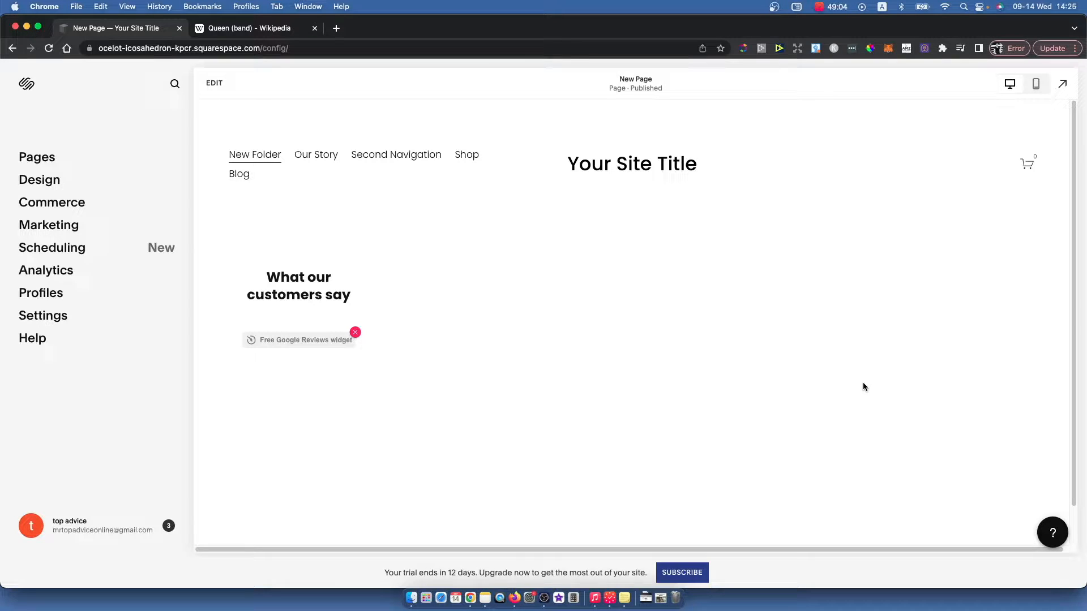
mouse_move(847, 386)
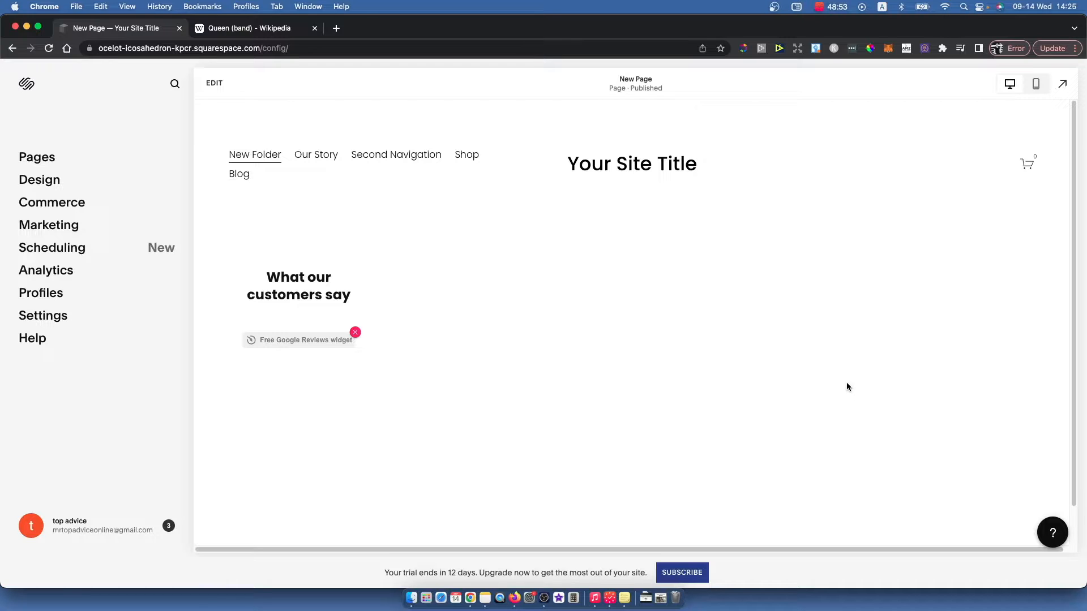
Step: Close the Queen (band) Wikipedia tab, leaving only the site editor open
left_click(314, 28)
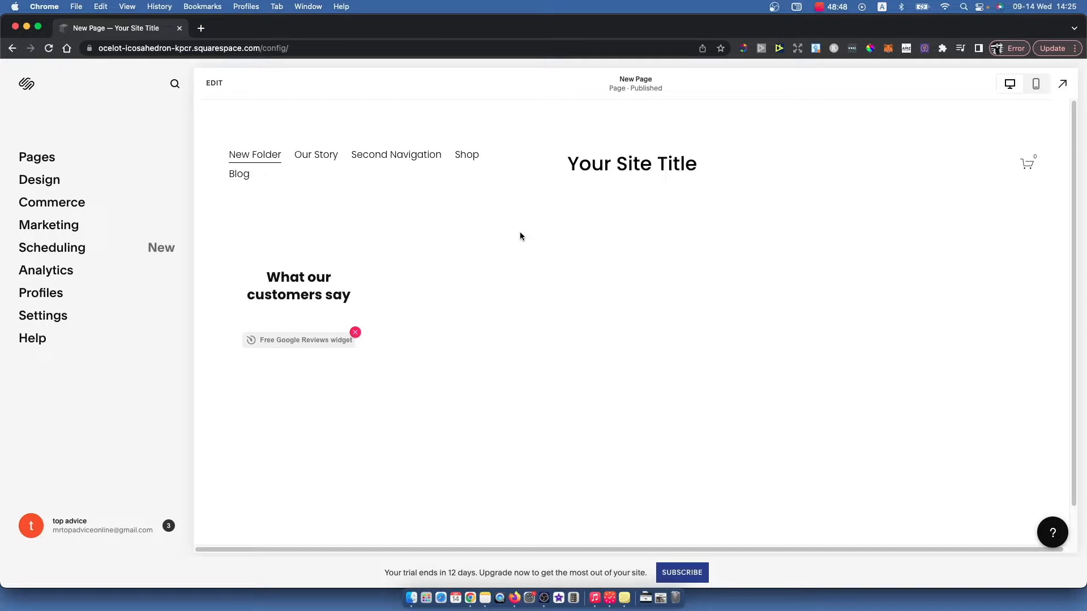
mouse_move(383, 271)
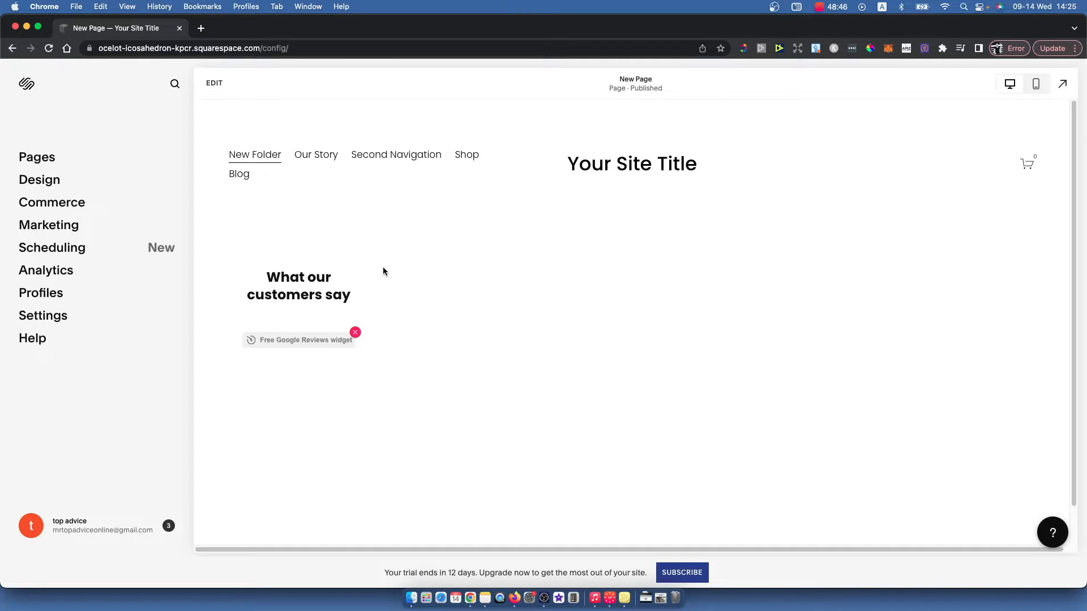
mouse_move(215, 264)
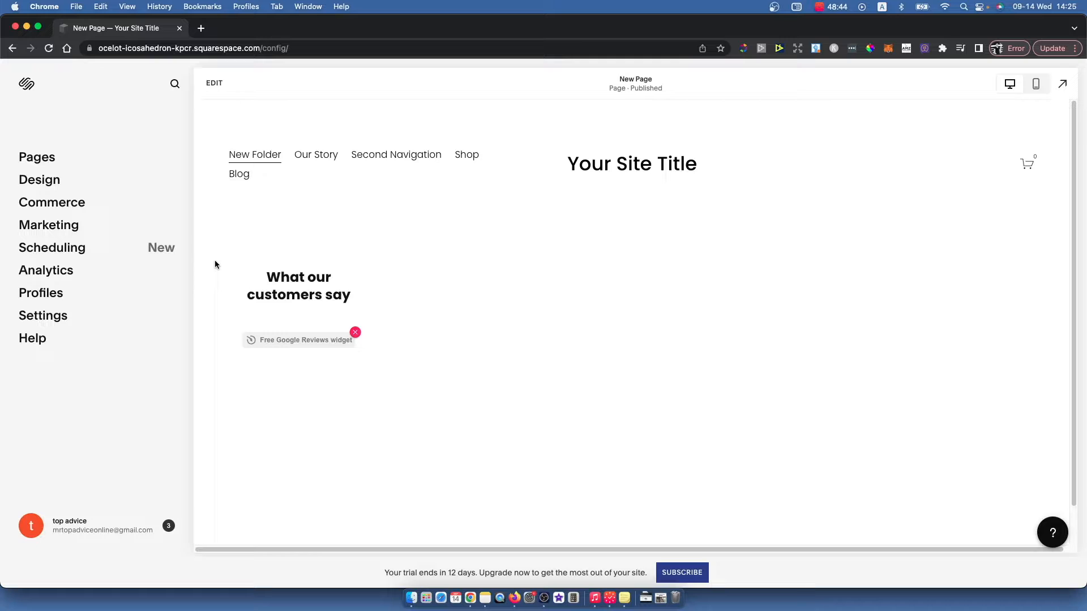
mouse_move(261, 334)
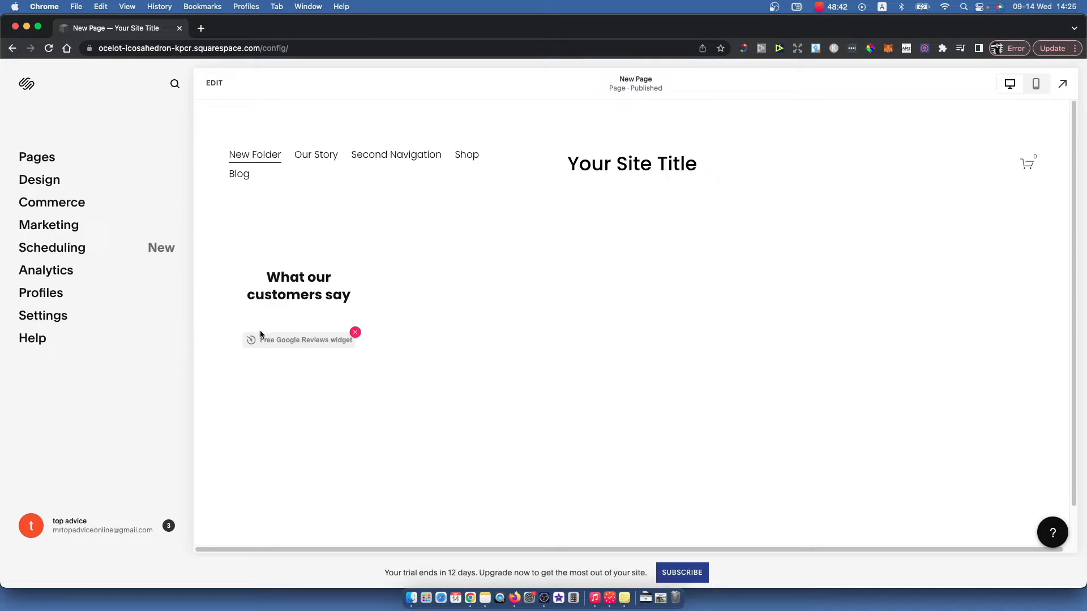
mouse_move(215, 293)
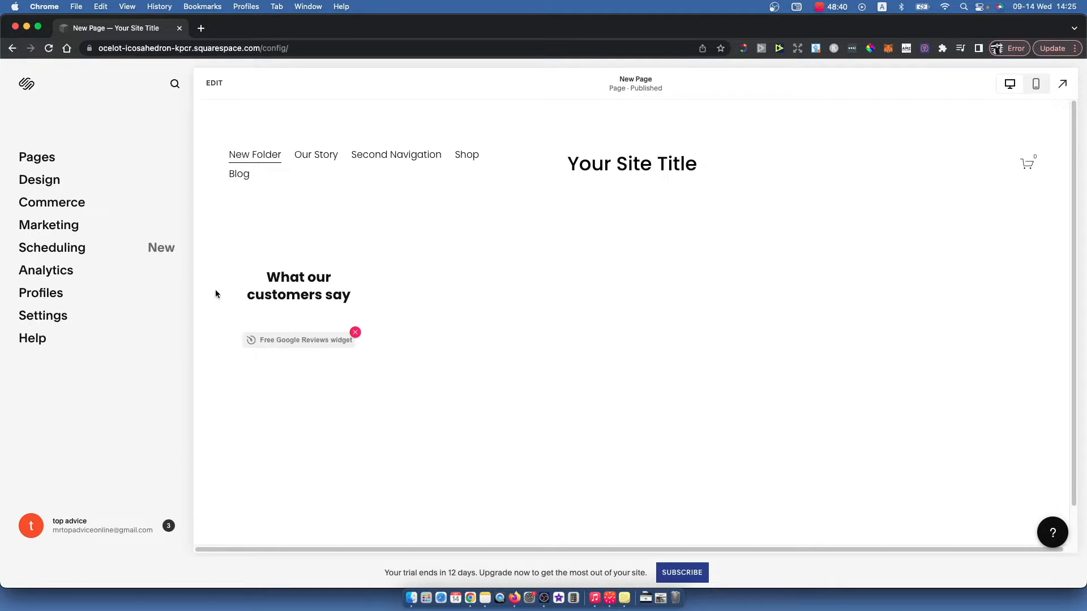
mouse_move(184, 367)
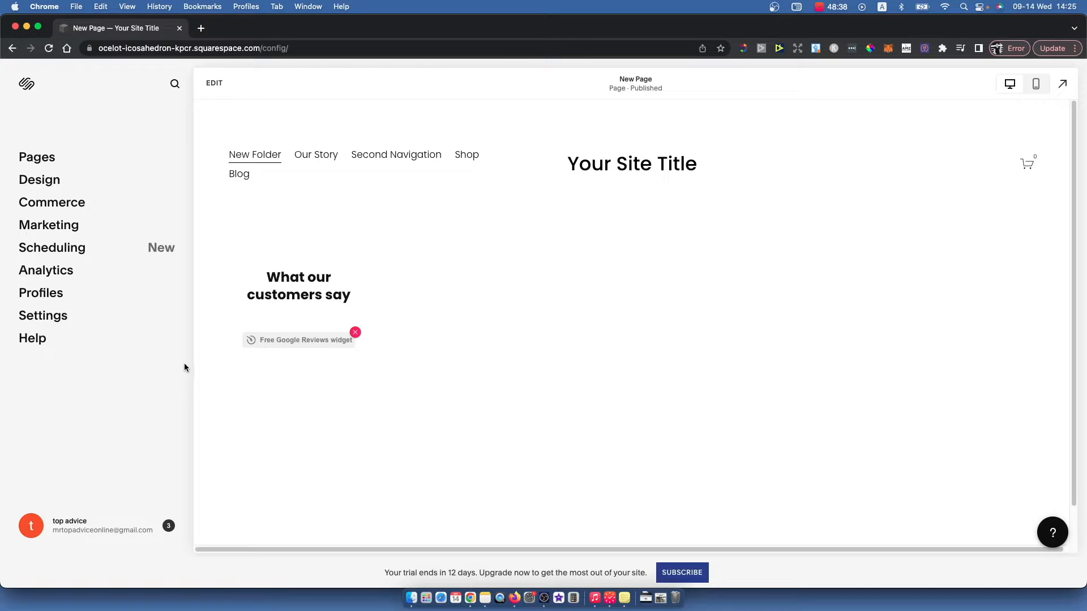
mouse_move(127, 295)
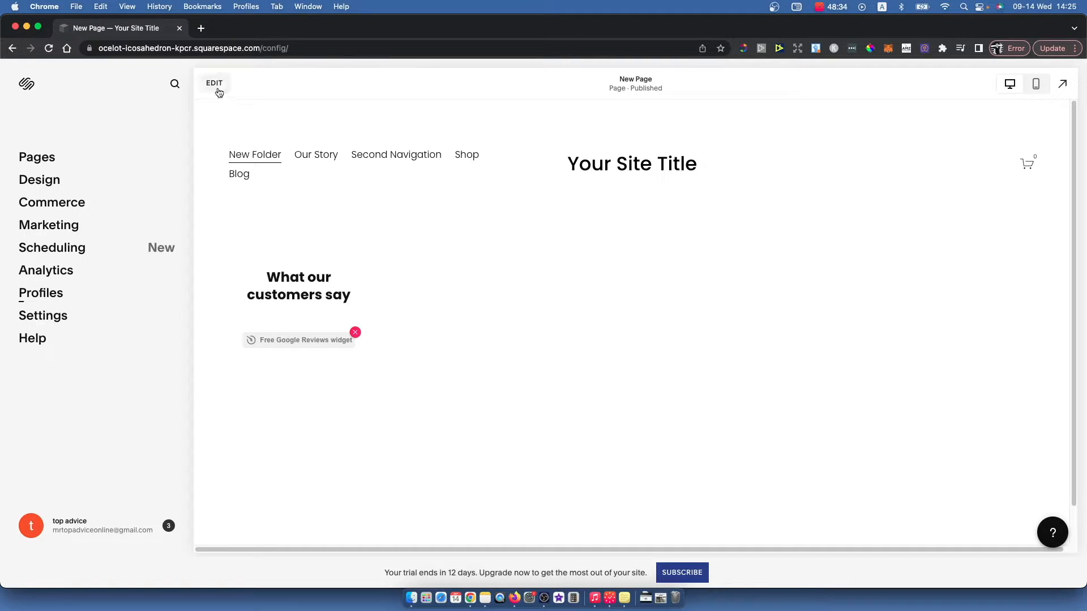
mouse_move(186, 280)
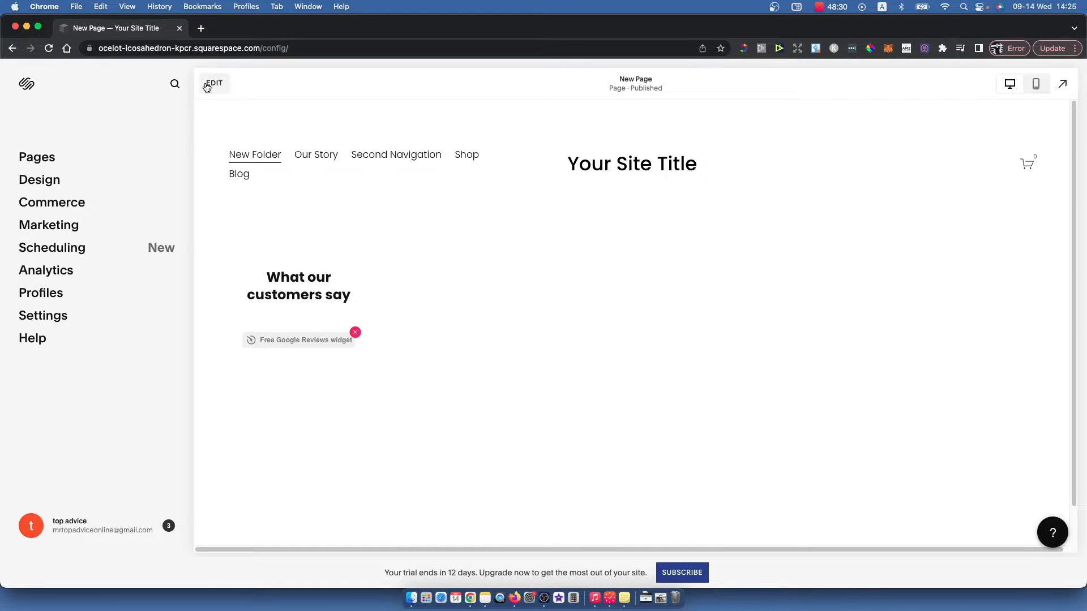
Step: Enter edit mode and open the site header's global settings
left_click(214, 84)
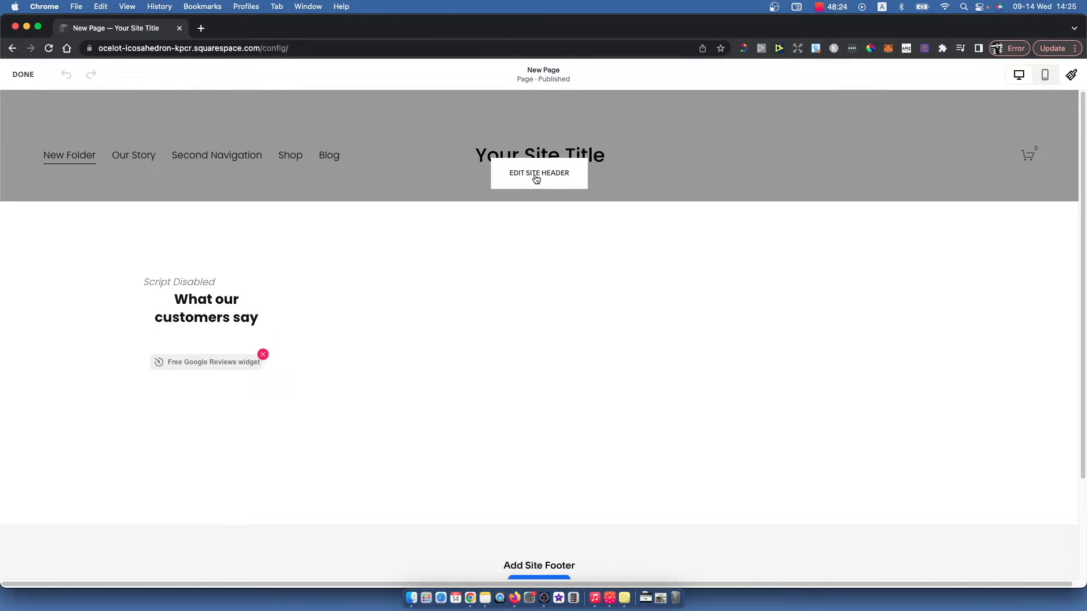
left_click(538, 173)
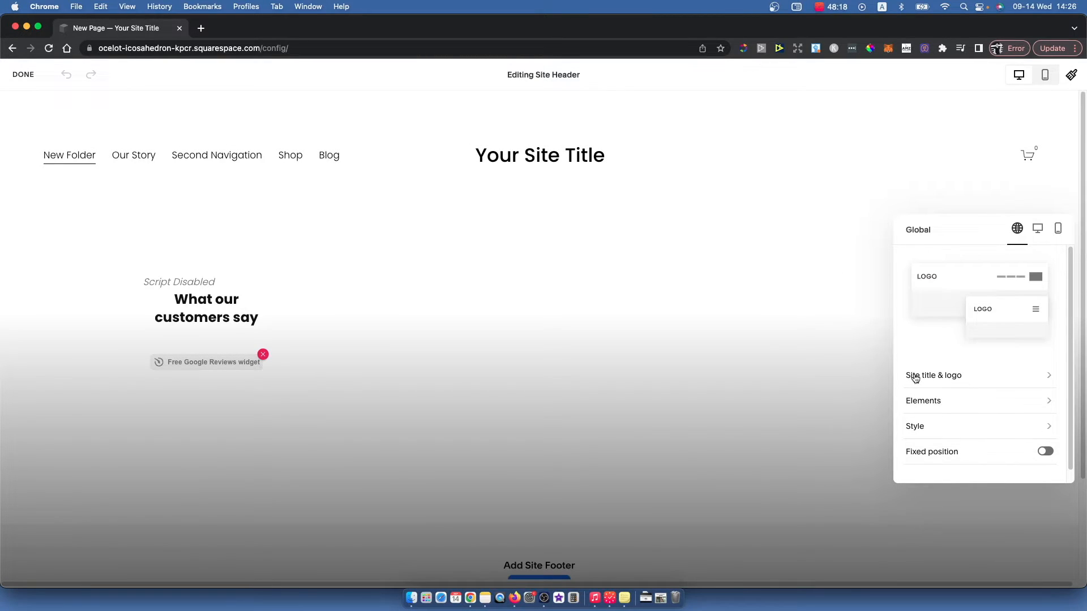
Step: Open Site Title & Logo and bring up the file chooser for a logo image
left_click(933, 374)
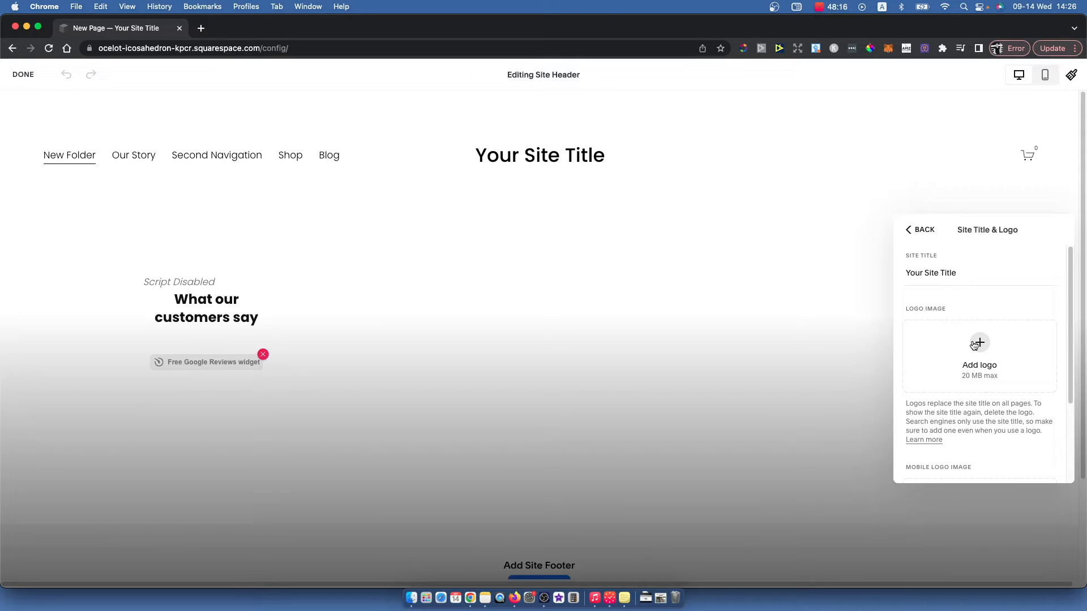
left_click(978, 342)
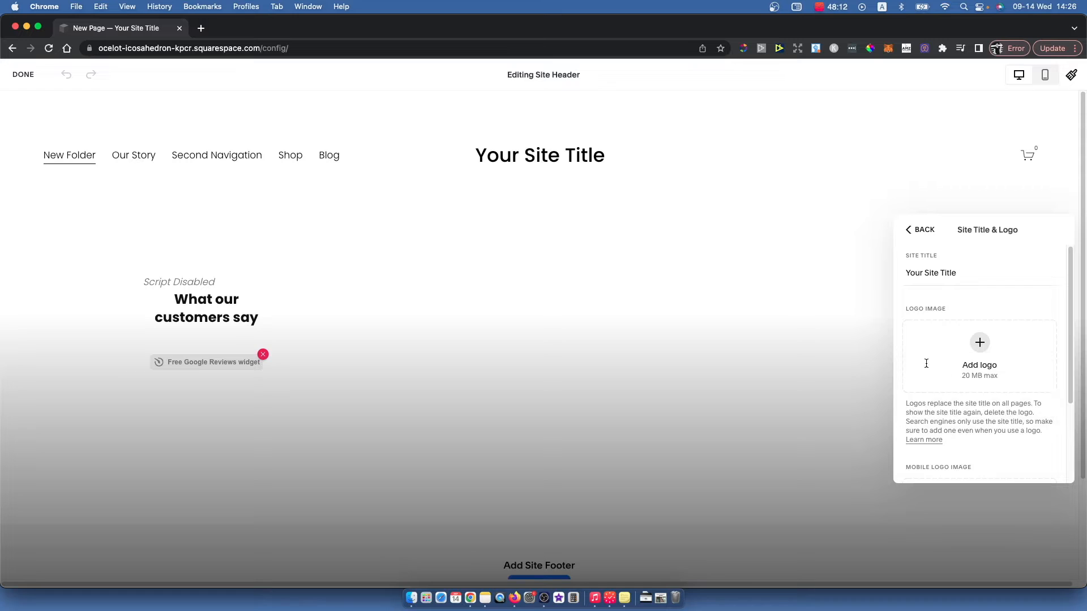
left_click(979, 350)
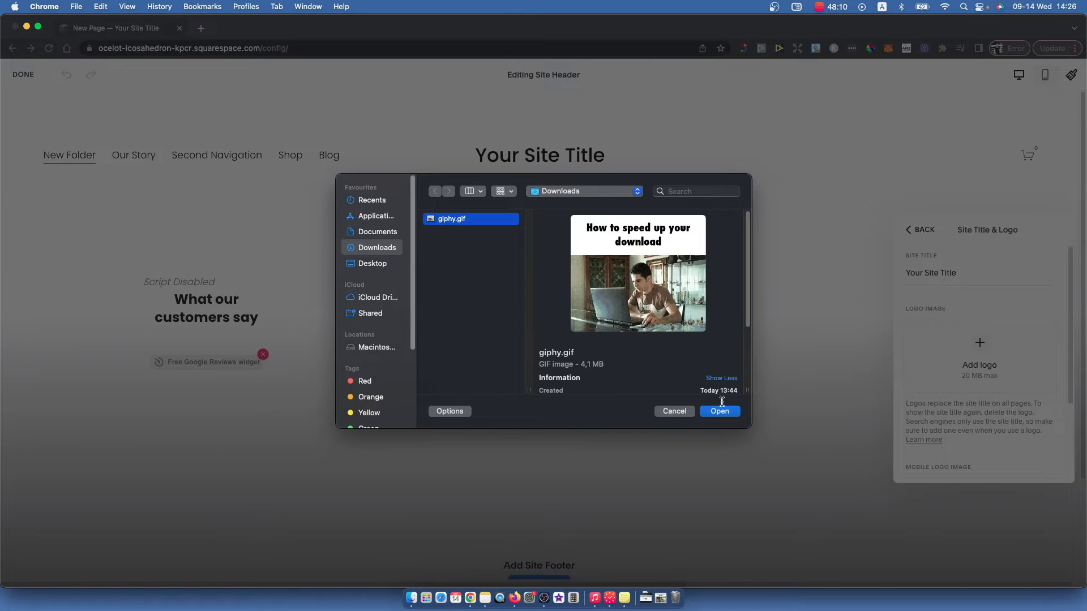
left_click(719, 411)
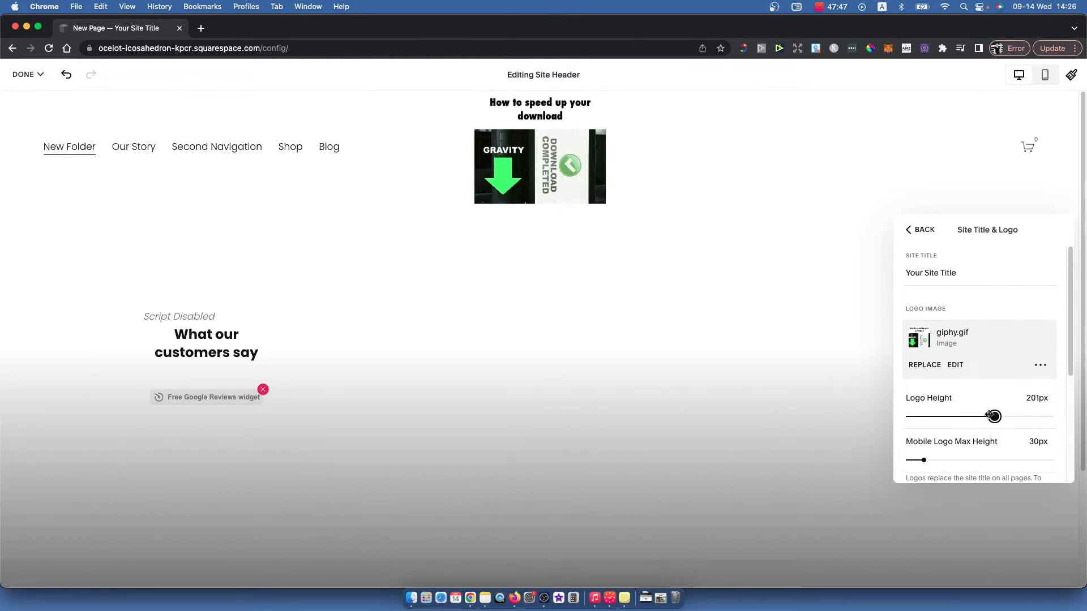
Step: Set the logo height to 189px and return to the global header panel
scroll("down", 3)
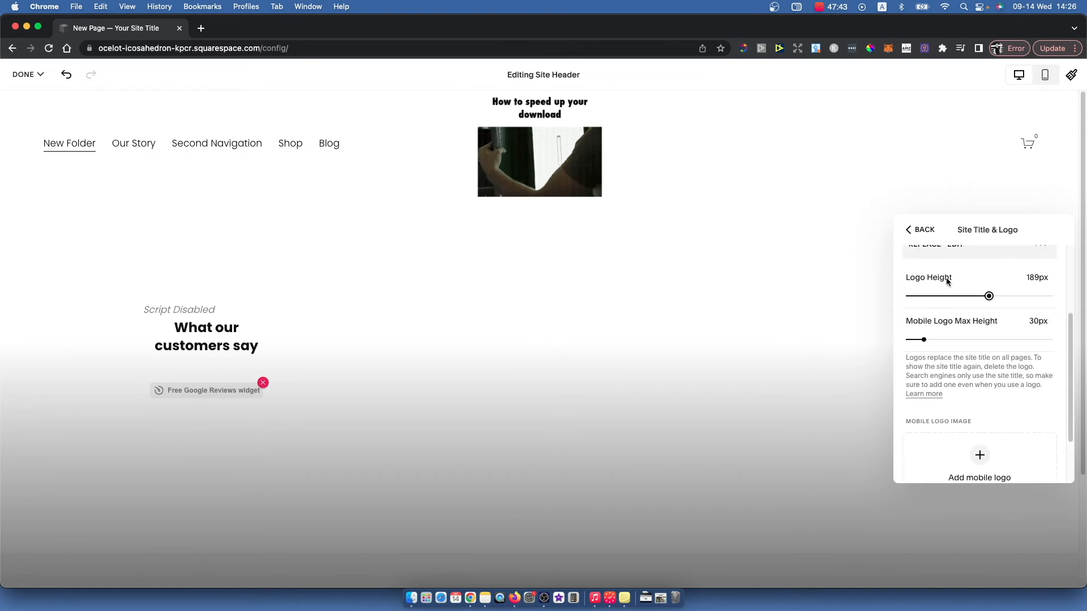
left_click(923, 230)
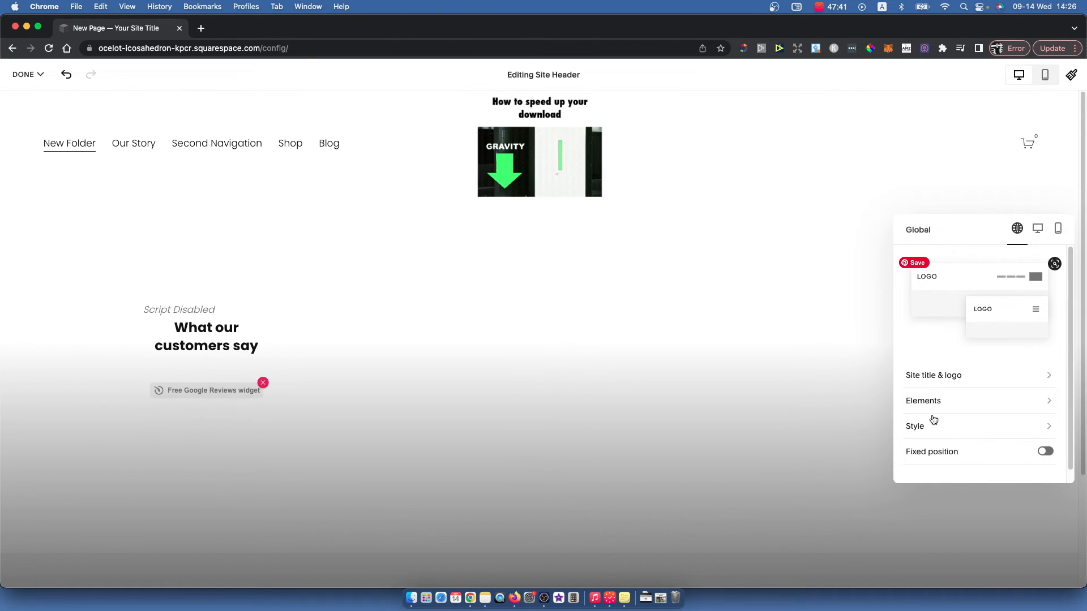